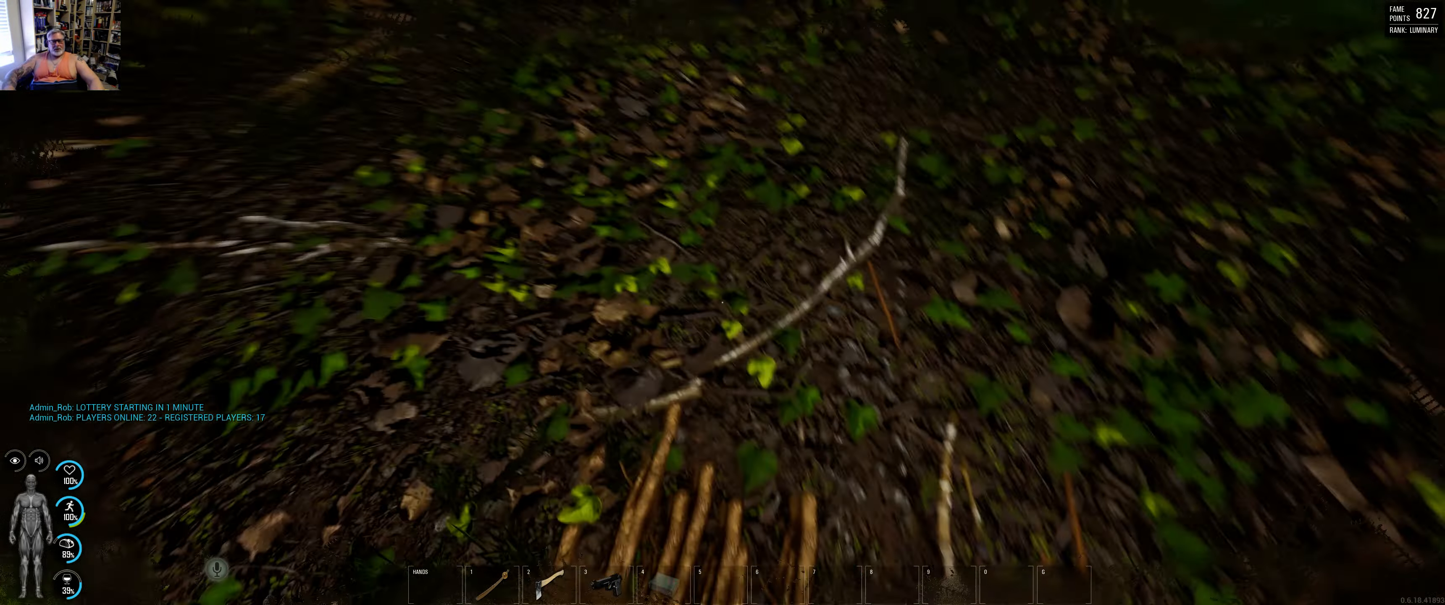
pyautogui.moveTo(722, 303)
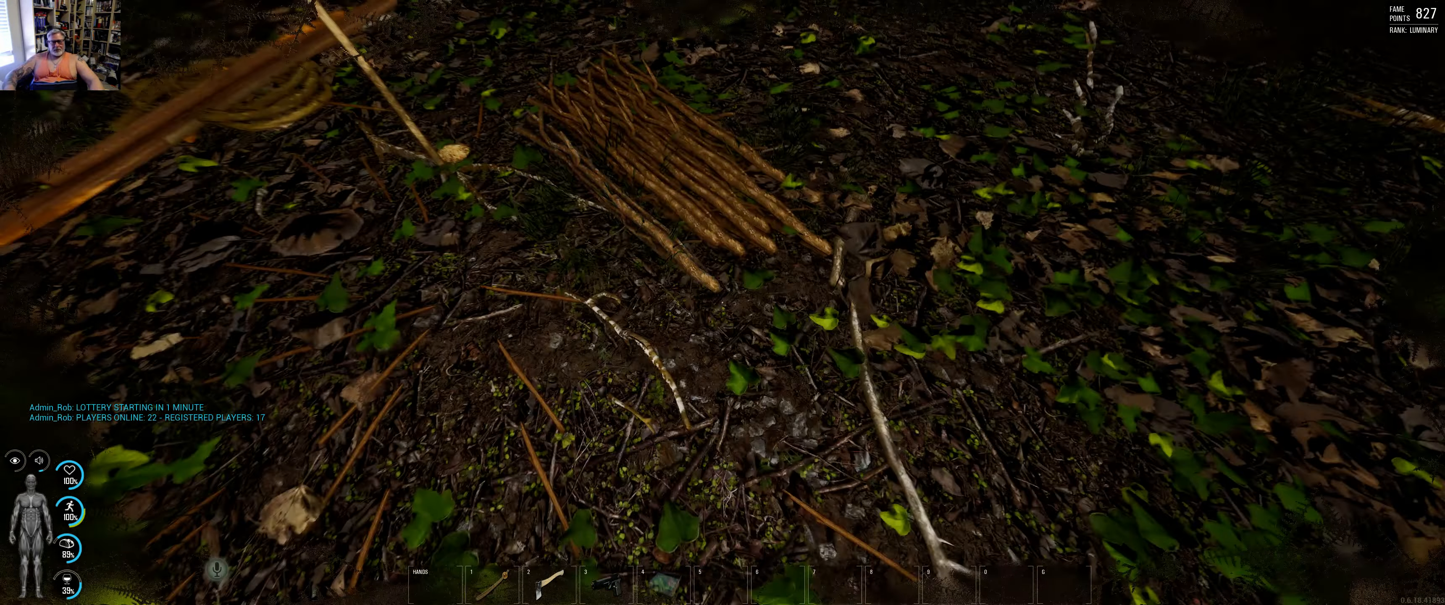